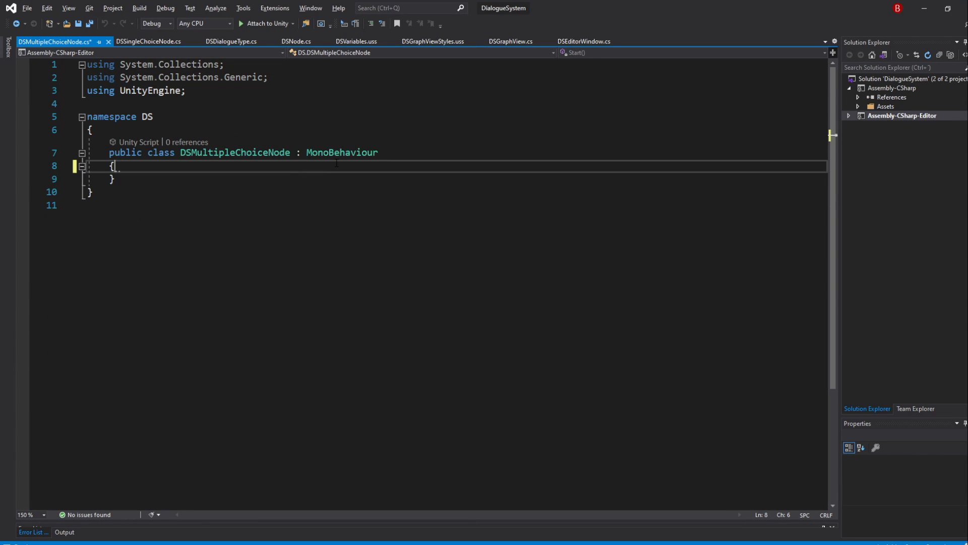
Derive DSMultipleChoiceNode from DSNode in DS.Elements and generate only the Initialize and Draw overrides.
{"action": "type", "text": "DSNode"}
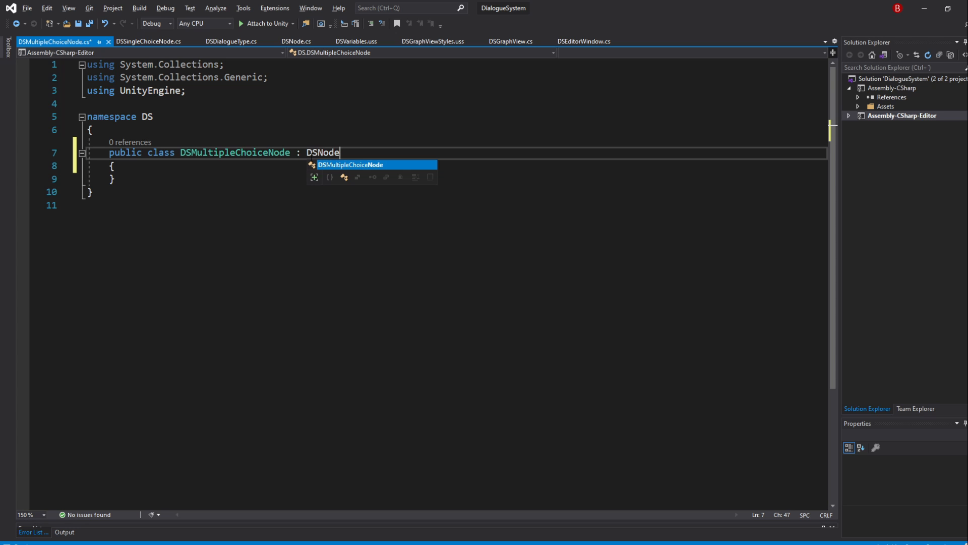
{"action": "type", "text": ".Elements"}
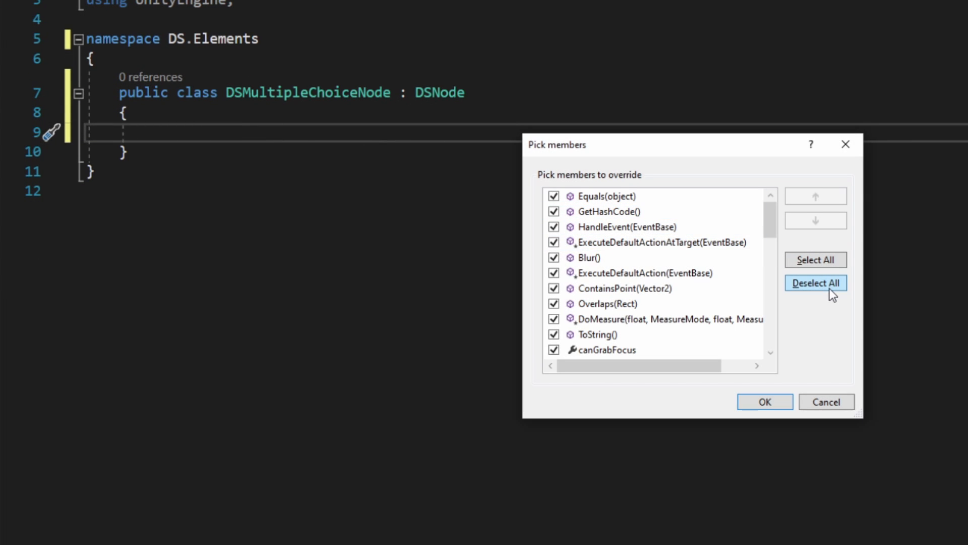
{"action": "left_click", "coordinate": [815, 283]}
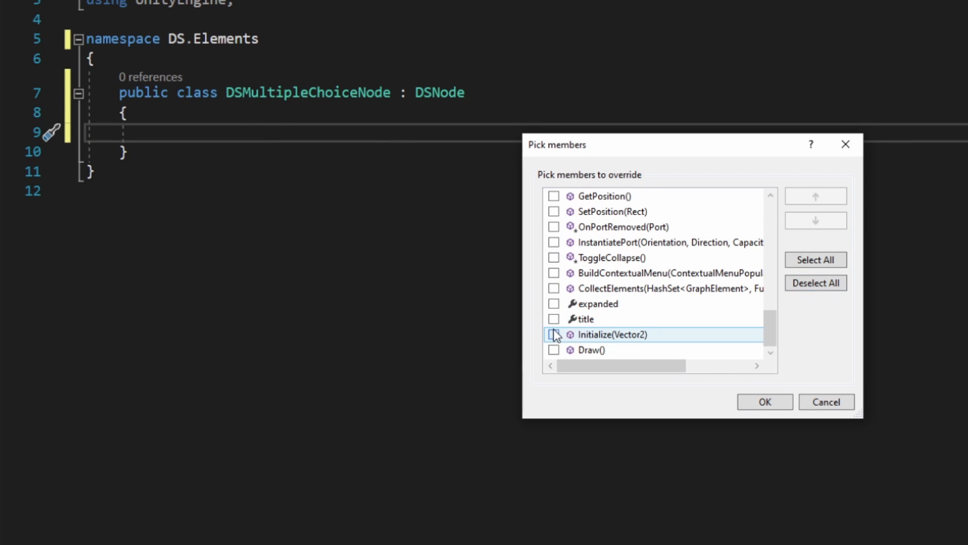
{"action": "left_click", "coordinate": [764, 401]}
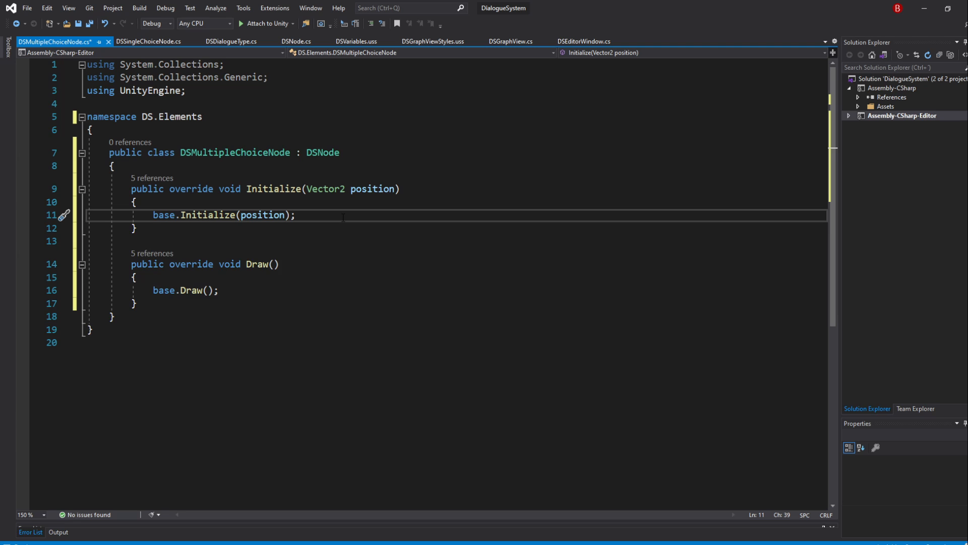
Add 'using Enumerations;' and set DialogueType = DSDialogueType.MultipleChoice in Initialize.
{"action": "type", "text": "dialo"}
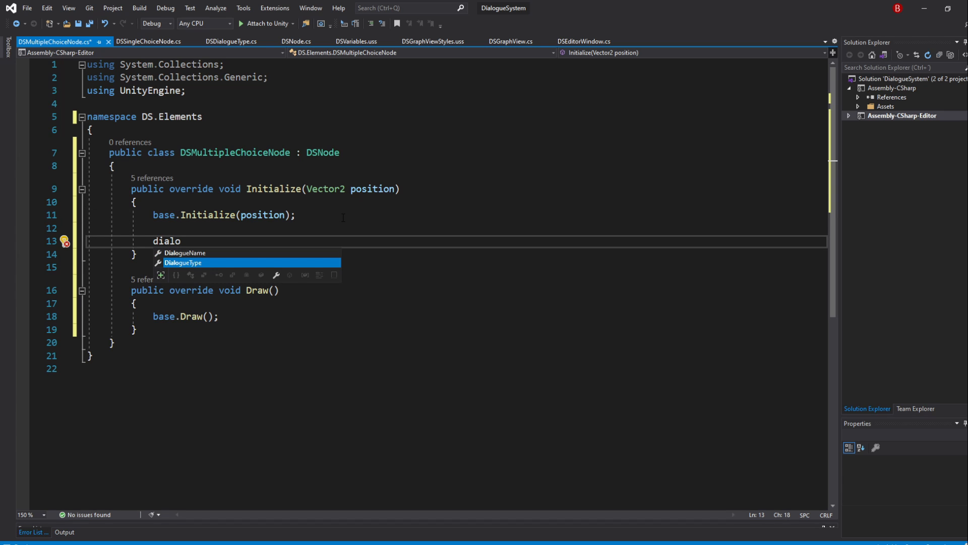
{"action": "key", "text": "Tab"}
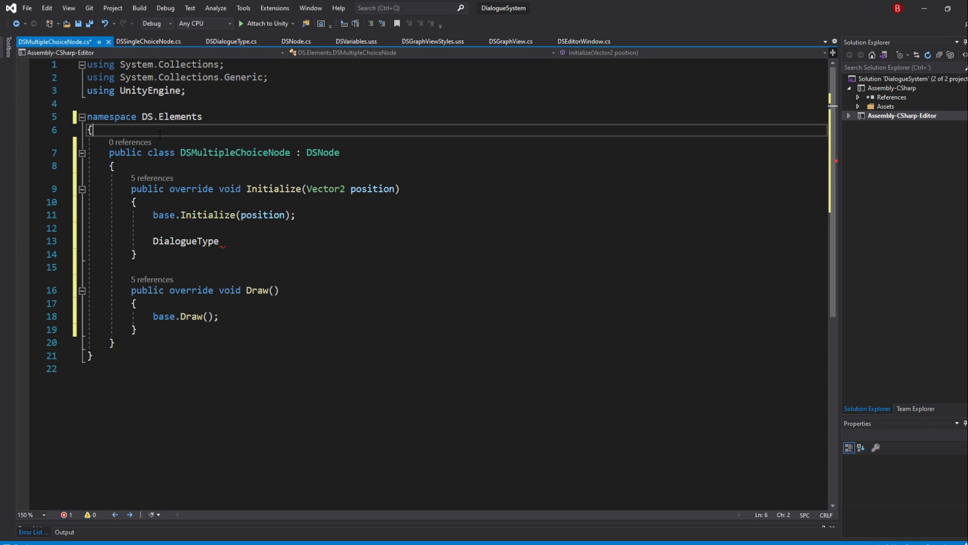
{"action": "type", "text": "using E"}
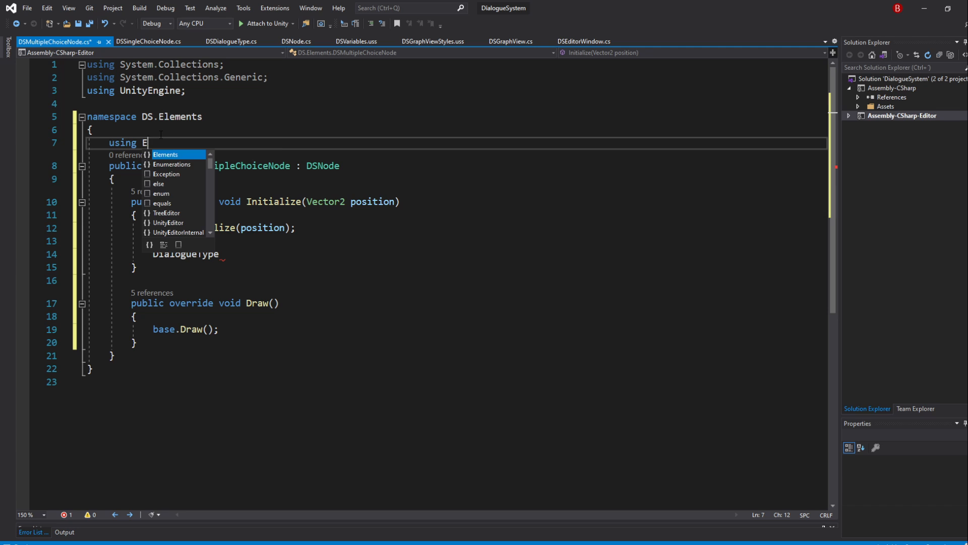
{"action": "type", "text": "numerations;"}
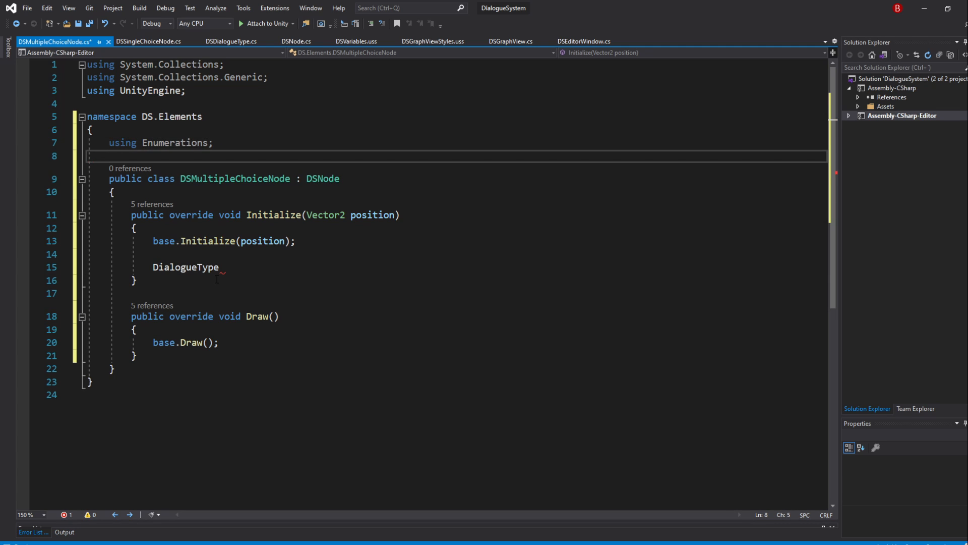
{"action": "type", "text": "= DSDialogueType.MultipleChoice;"}
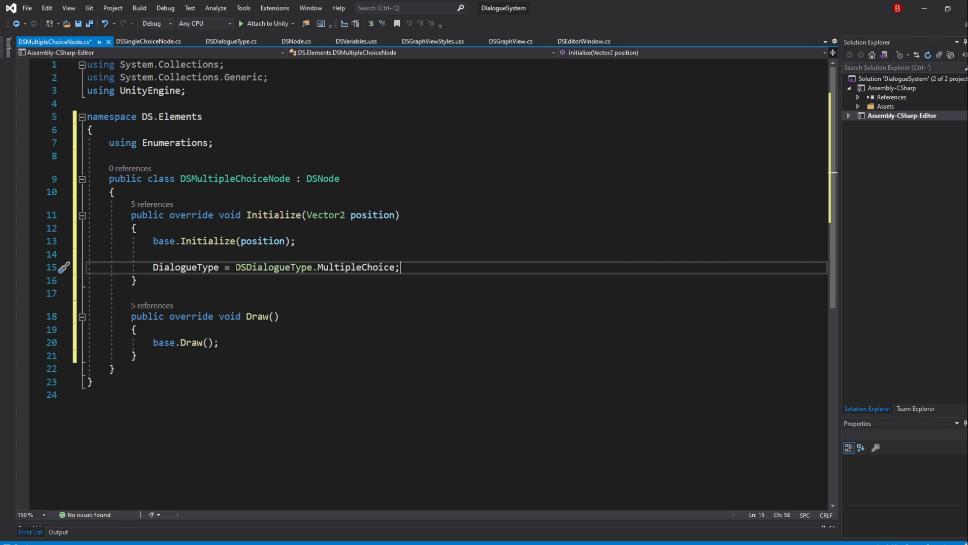
Add Choices.Add("New Choice") to Initialize and save the file.
{"action": "type", "text": "ch"}
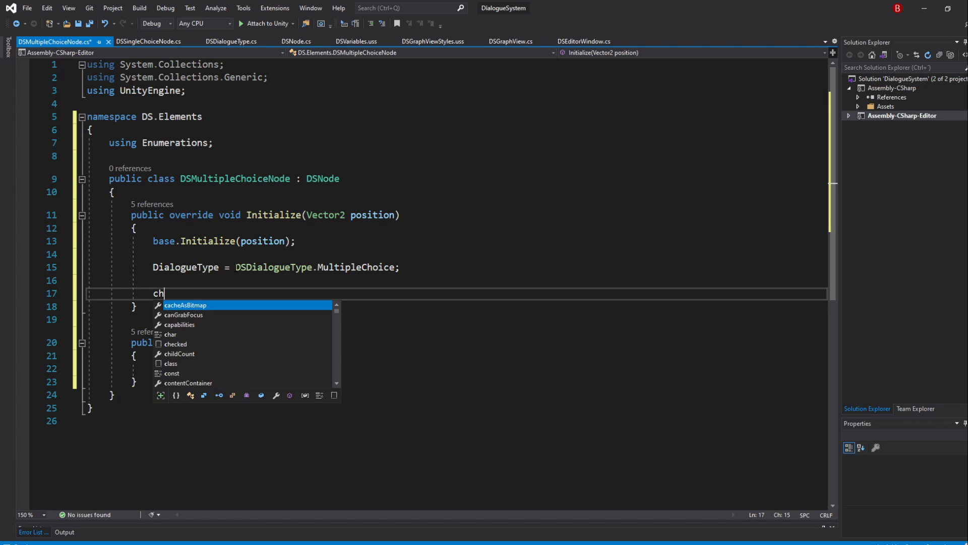
{"action": "type", "text": "oices.Add"}
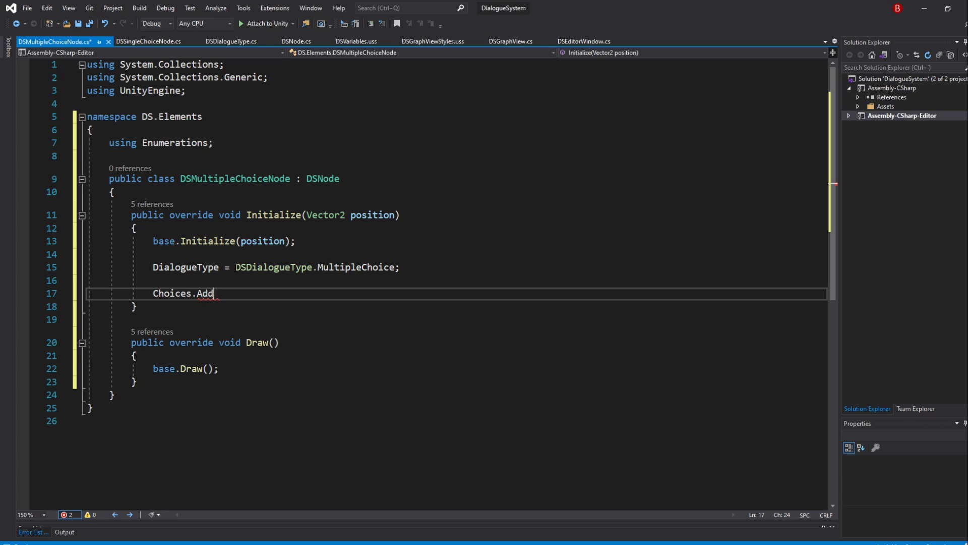
{"action": "type", "text": "(\"New Choic"}
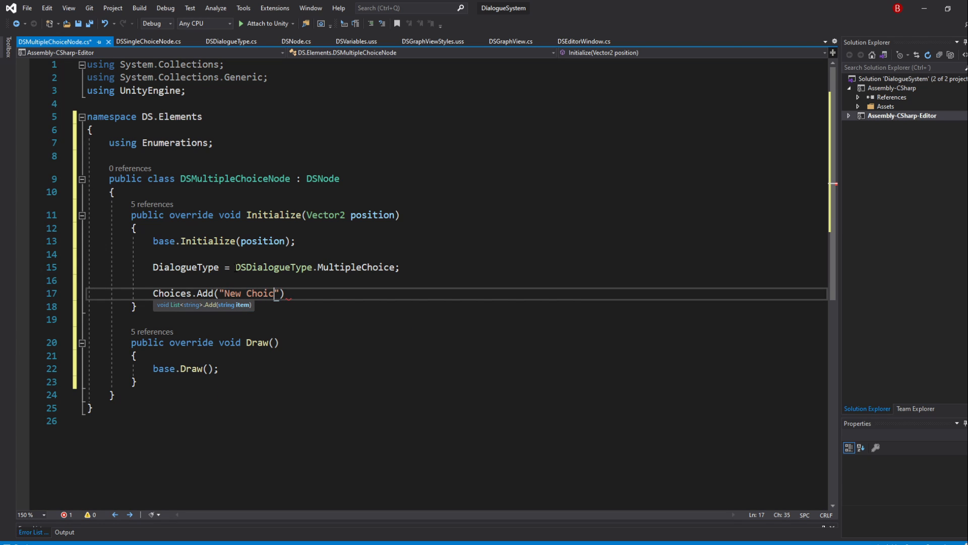
{"action": "type", "text": "e\");"}
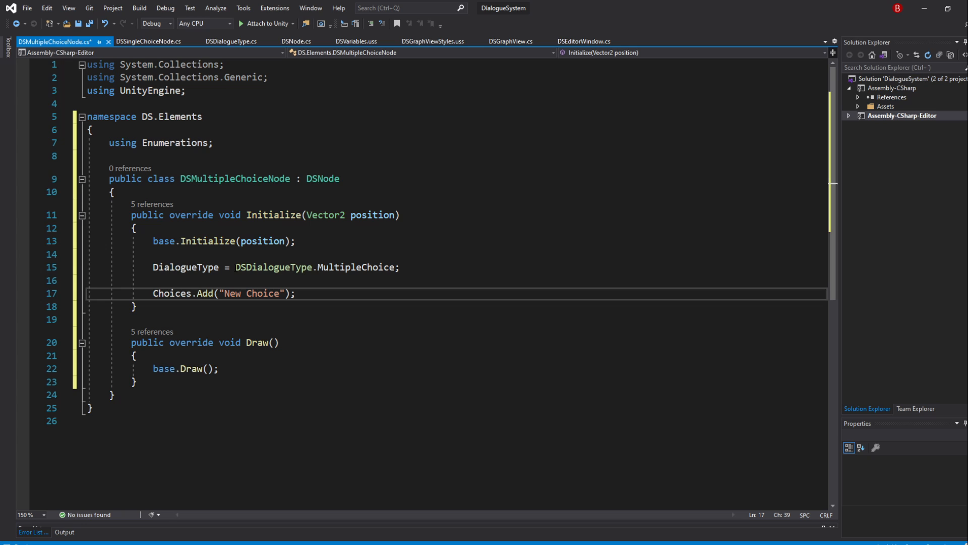
{"action": "key", "text": "ctrl+s"}
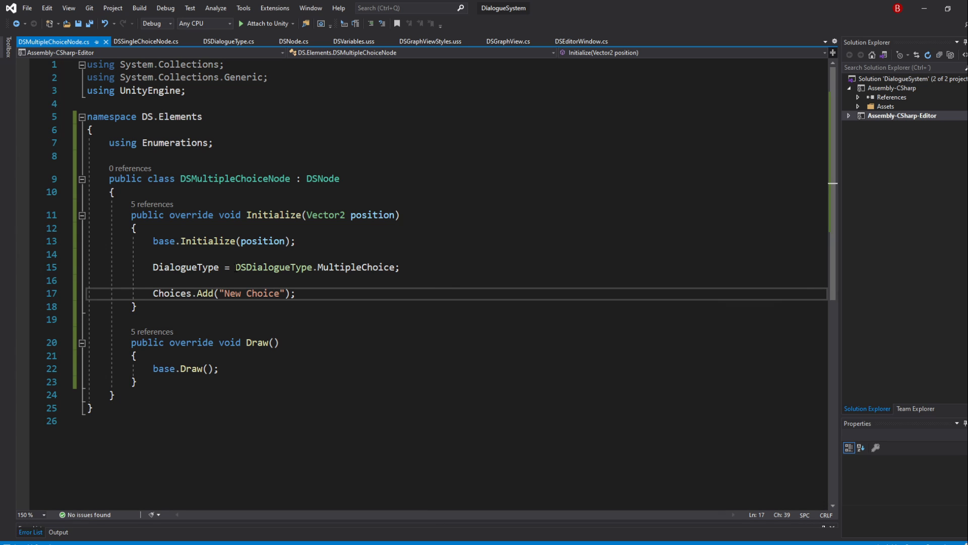
Copy the output-container loop and RefreshExpandedState() from DSSingleChoiceNode into Draw.
{"action": "left_click", "coordinate": [146, 41]}
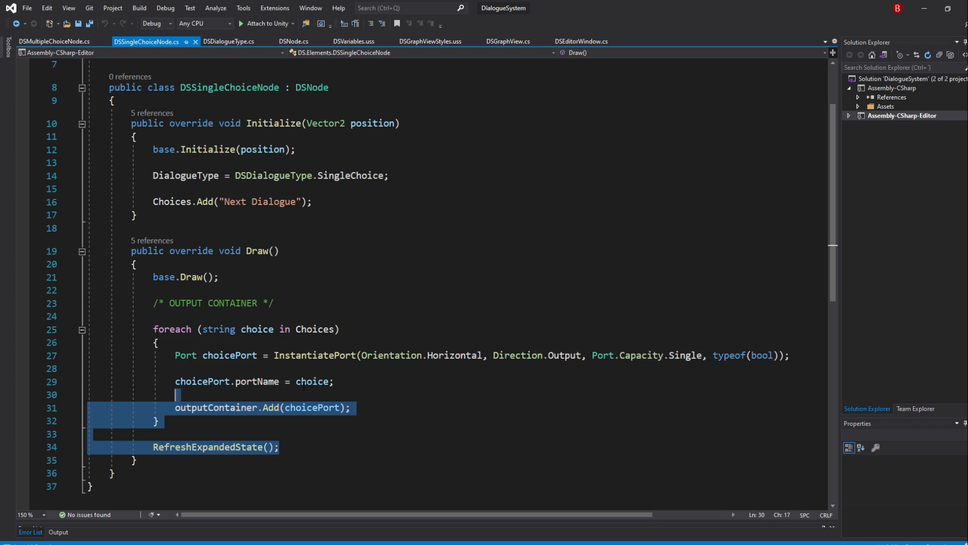
{"action": "left_click", "coordinate": [53, 42]}
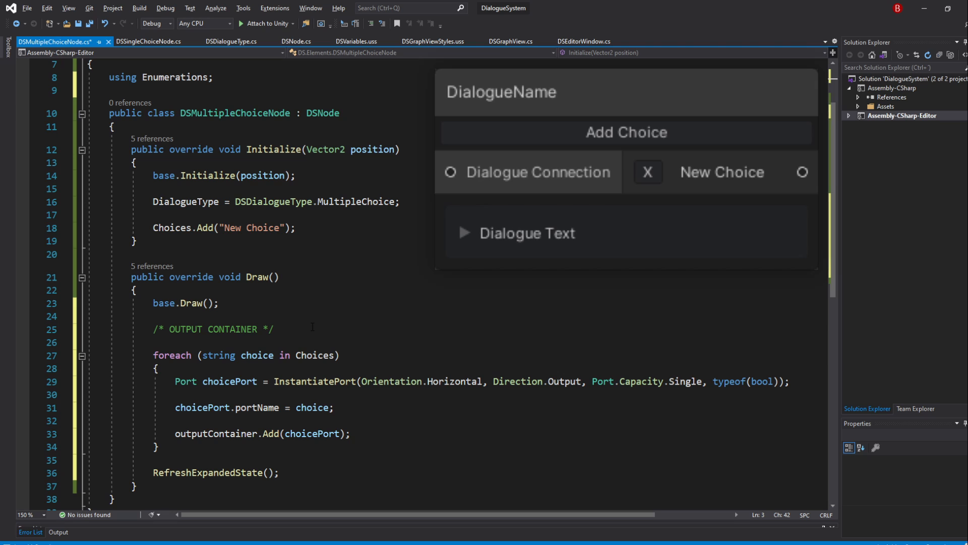
Declare Button deleteChoiceButton = new Button() with text = "X" inside the choice loop.
{"action": "left_click", "coordinate": [334, 408]}
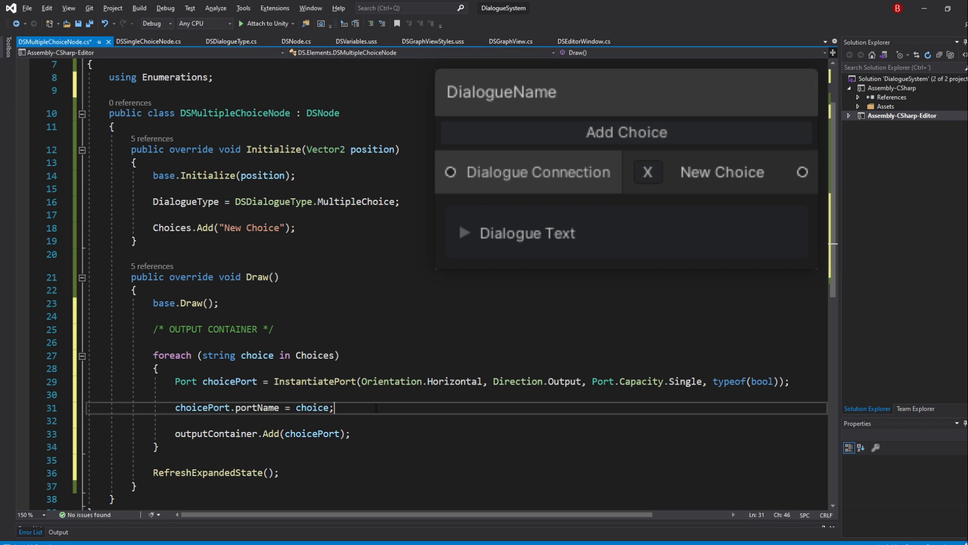
{"action": "type", "text": "Button"}
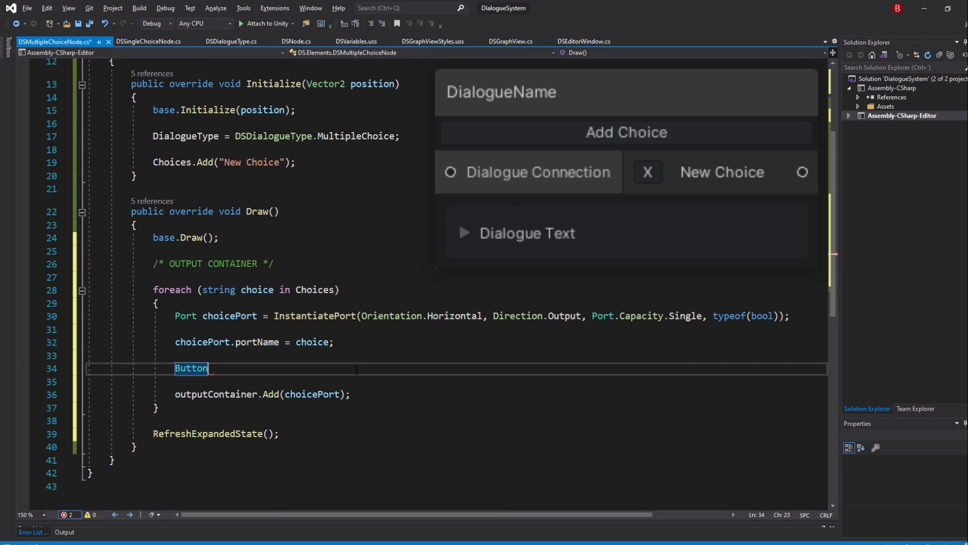
{"action": "type", "text": "deleteChoi"}
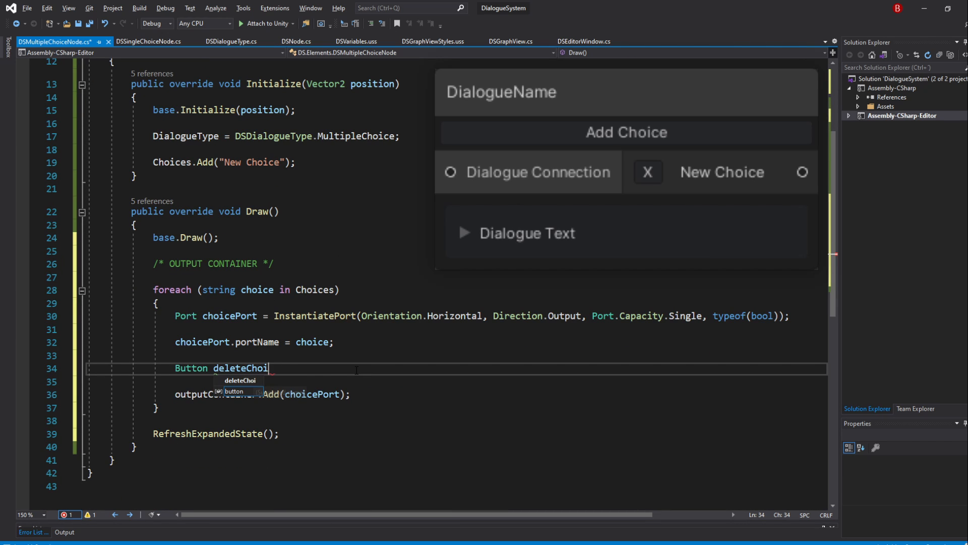
{"action": "type", "text": "ceButton"}
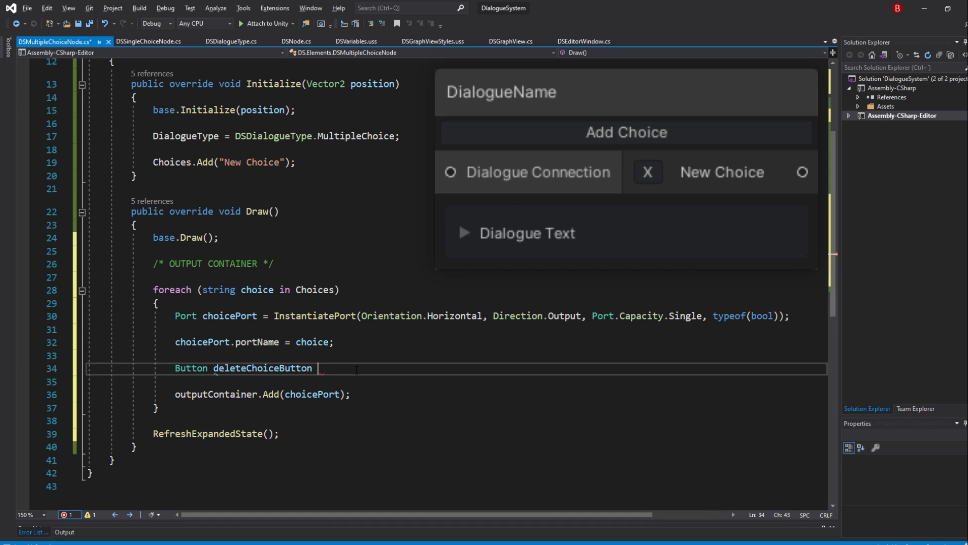
{"action": "type", "text": "= new Button("}
{"action": "type", "text": "{ "}
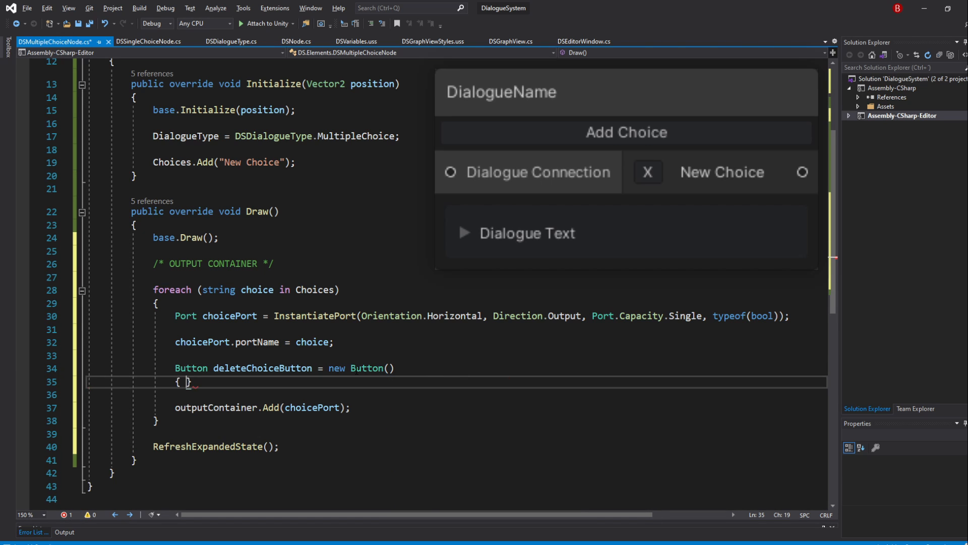
{"action": "type", "text": "text"}
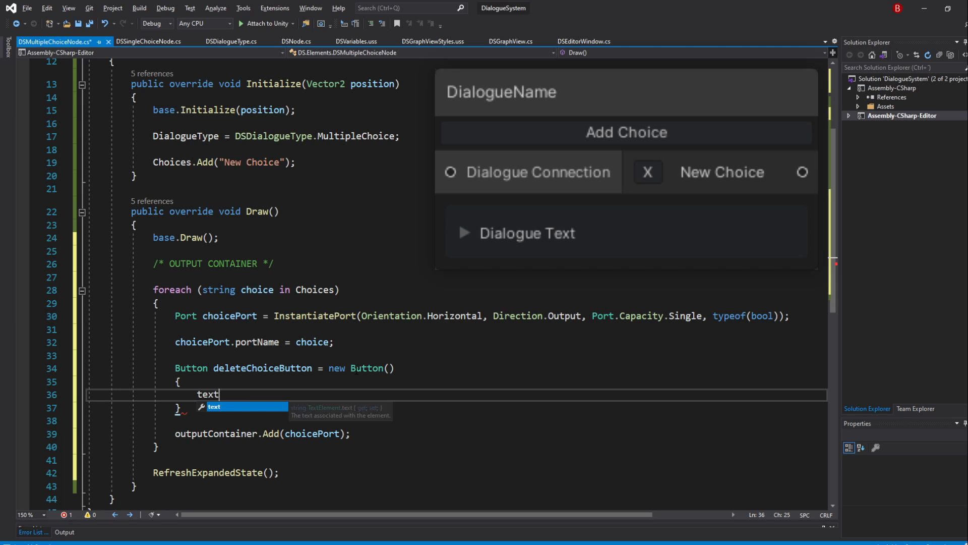
{"action": "type", "text": "= \"x\""}
{"action": "left_click", "coordinate": [457, 408]}
{"action": "type", "text": ";"}
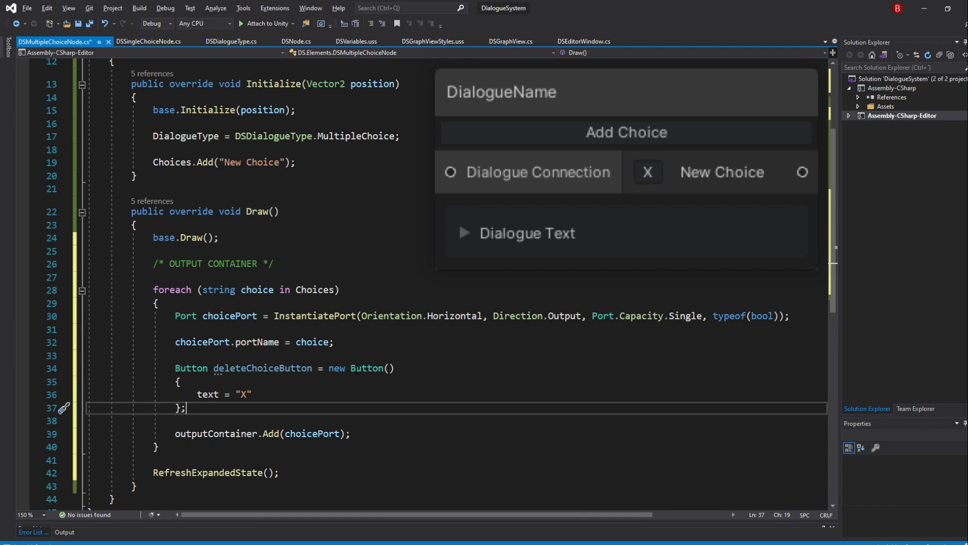
Declare TextField choiceTextField = new TextField() with value = choice.
{"action": "type", "text": "Te"}
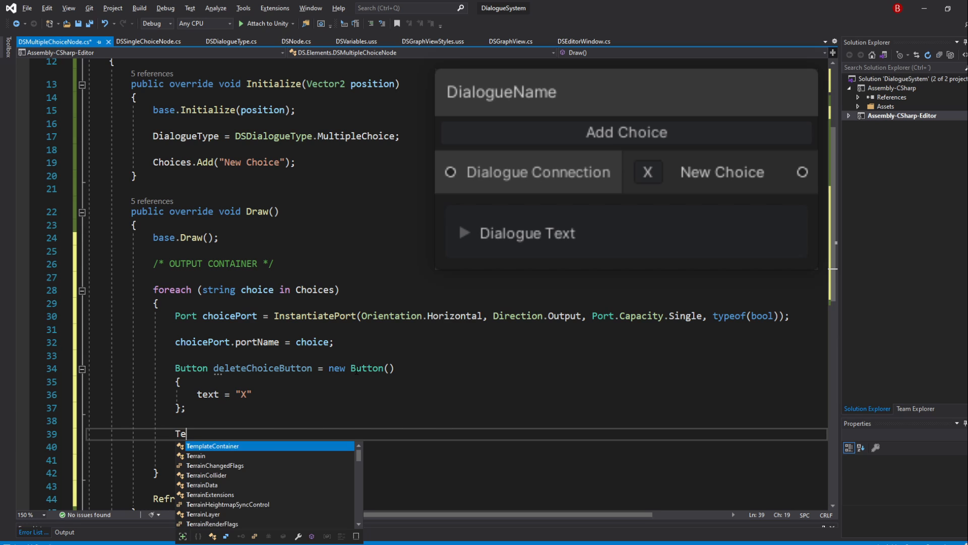
{"action": "type", "text": "xtField"}
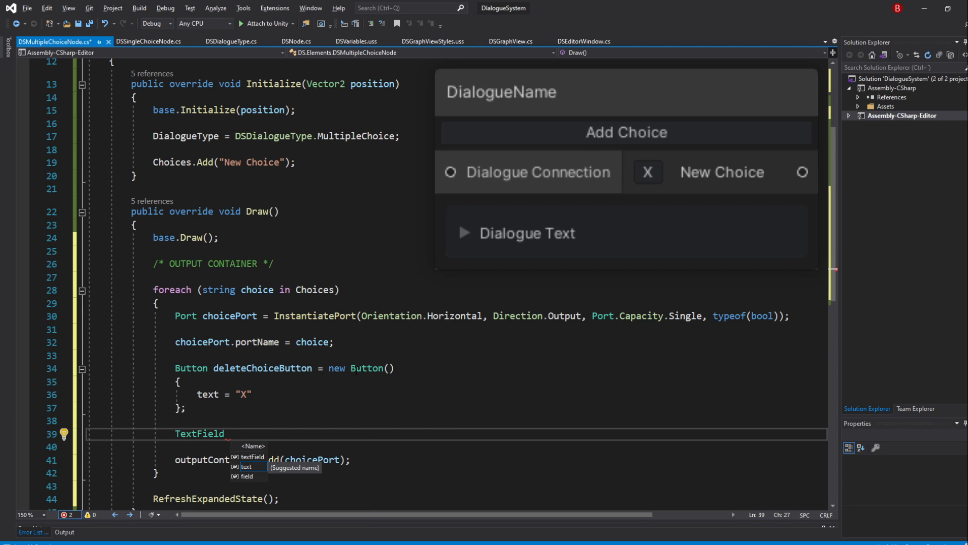
{"action": "type", "text": "choiceText"}
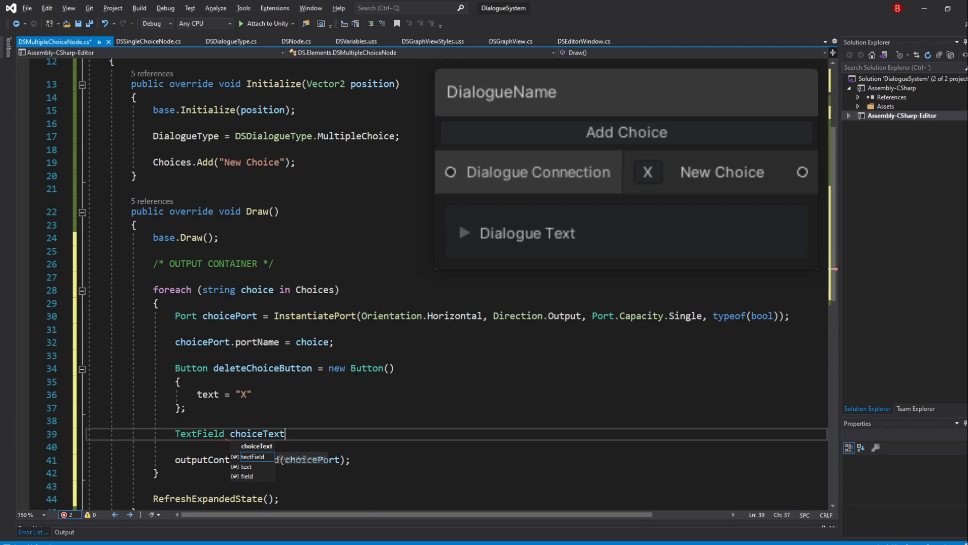
{"action": "type", "text": "Field = n"}
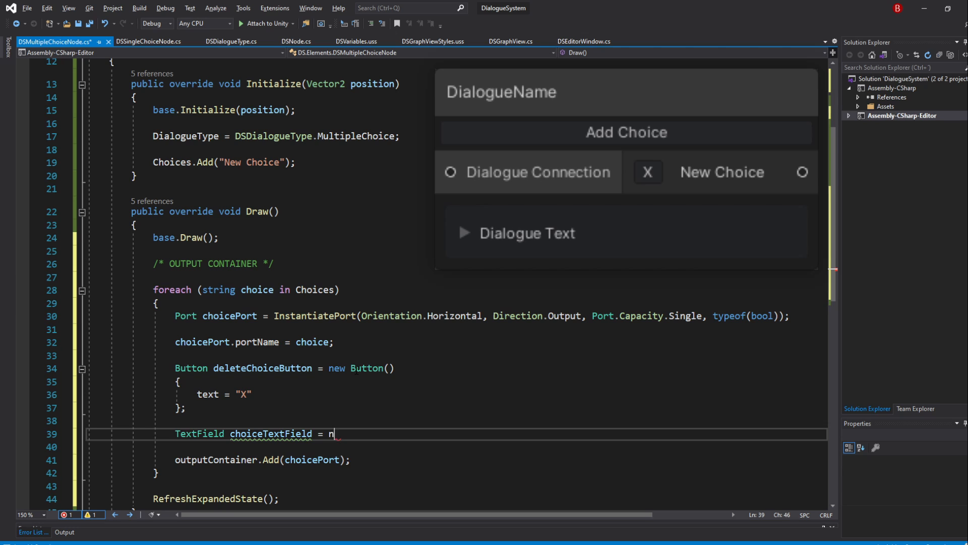
{"action": "type", "text": "ew TextField()"}
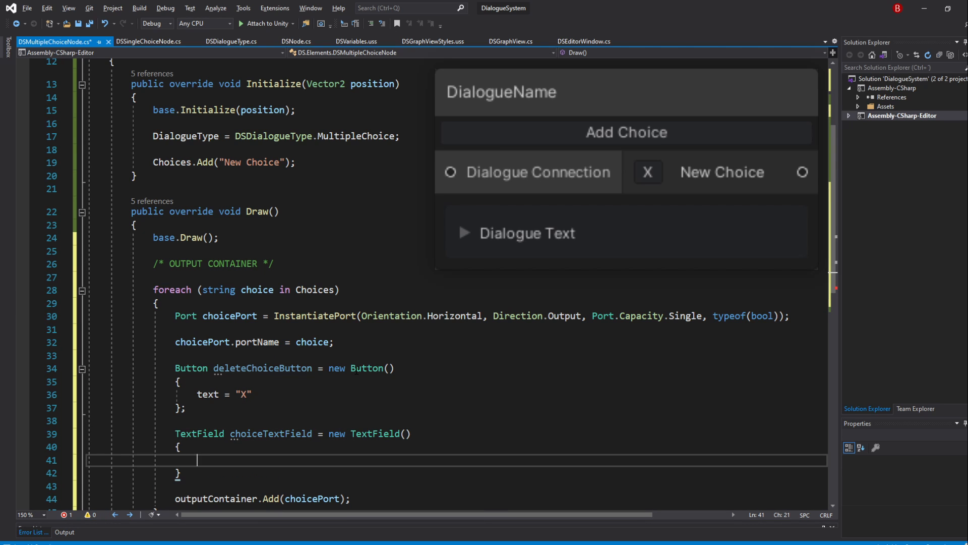
{"action": "type", "text": "value ="}
{"action": "left_click", "coordinate": [457, 474]}
{"action": "type", "text": ";"}
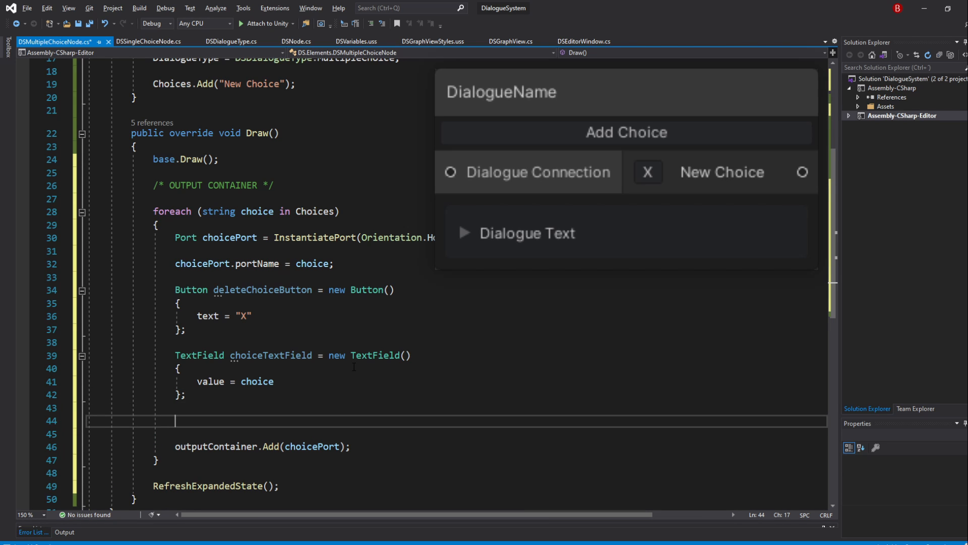
Add choicePort.Add(choiceTextField) and choicePort.Add(deleteChoiceButton) before joining the output container.
{"action": "type", "text": "choicePort.Add"}
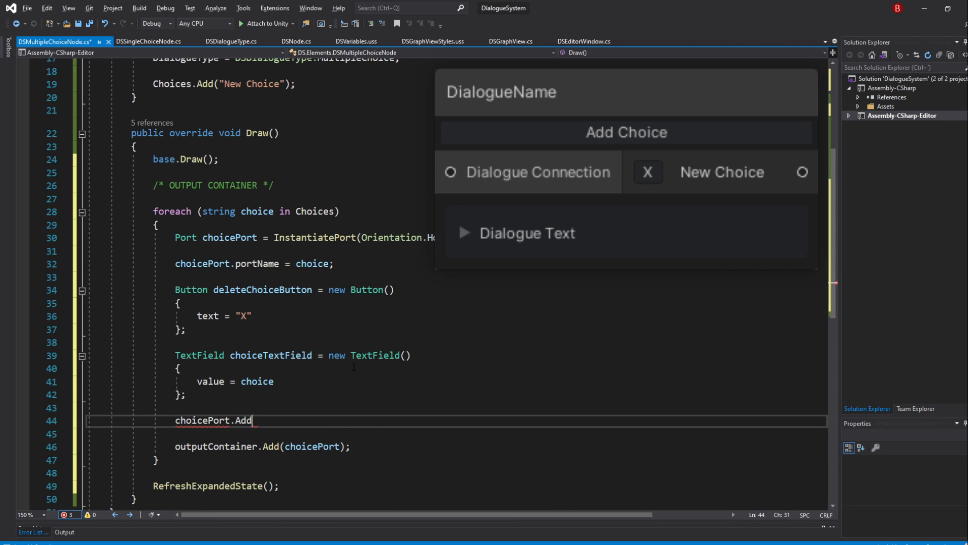
{"action": "type", "text": "(choiceTextField);"}
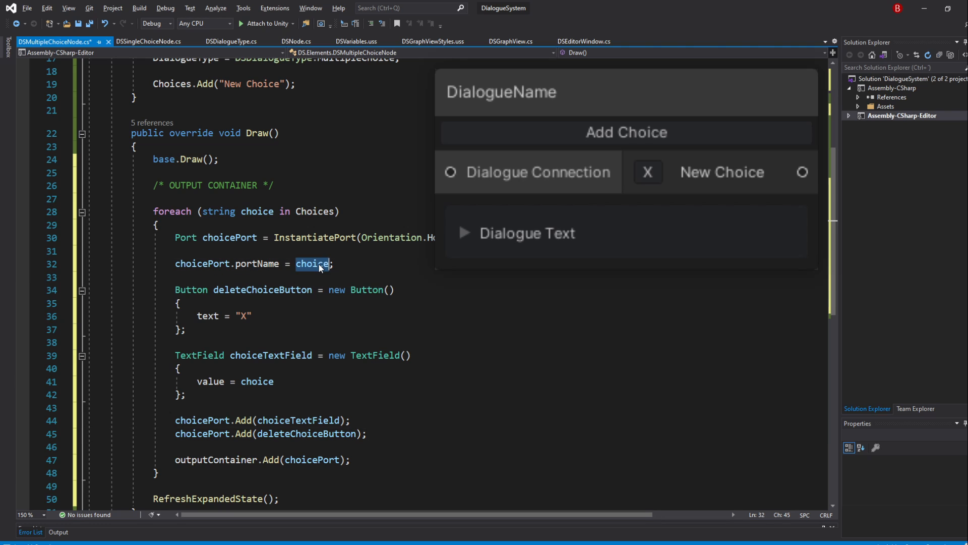
Replace choicePort.portName = choice with an empty string "".
{"action": "double_click", "coordinate": [312, 264]}
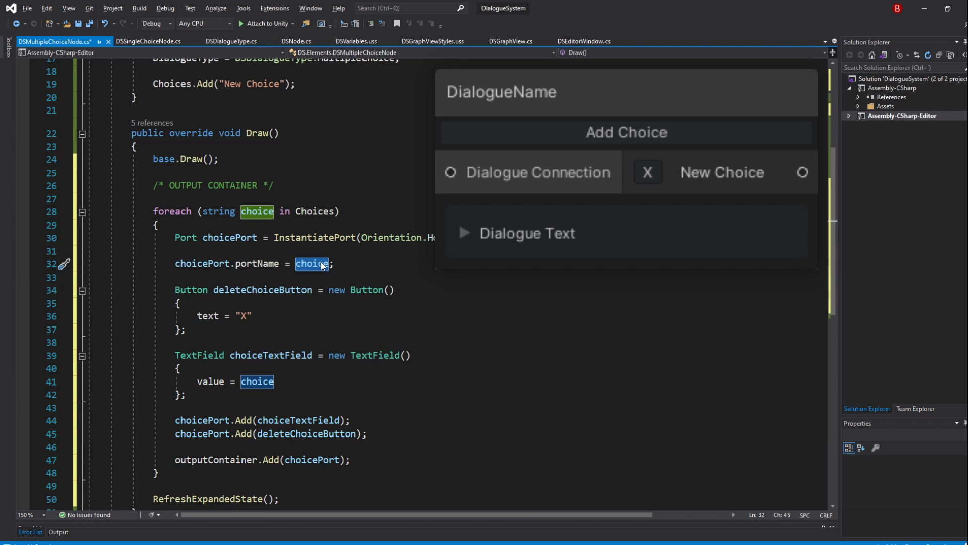
{"action": "type", "text": "\"\""}
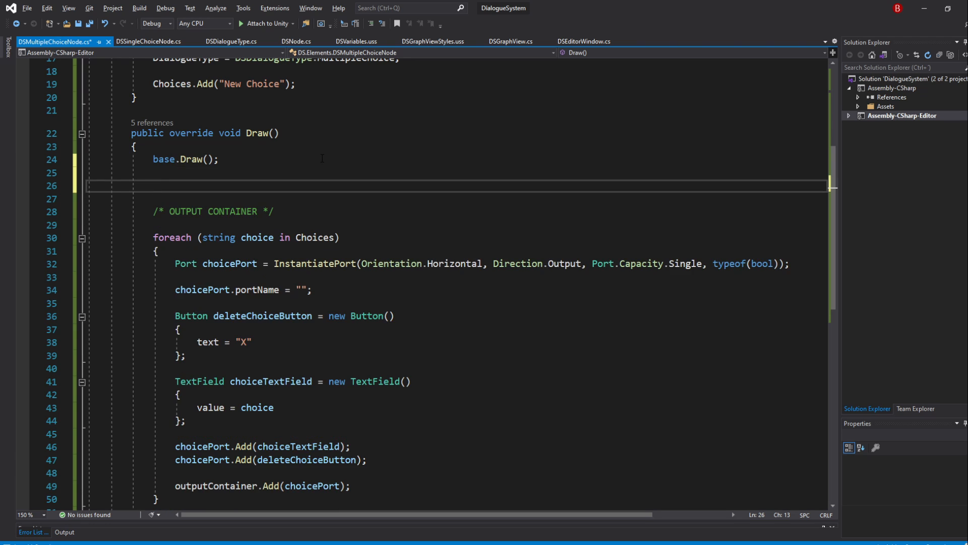
Declare Button addChoiceButton = new Button() { text = "Add Choice" } after base.Draw().
{"action": "type", "text": "Button addC"}
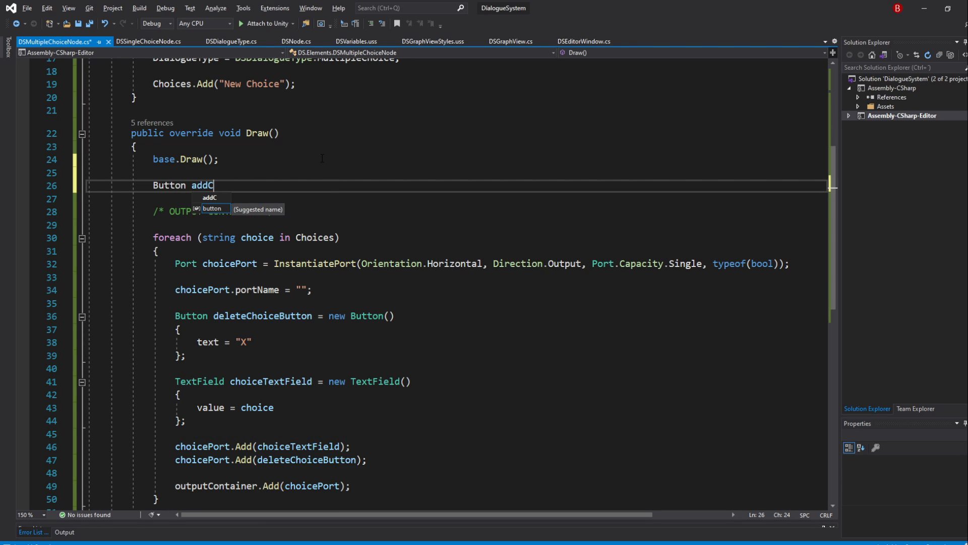
{"action": "type", "text": "hoiceButton"}
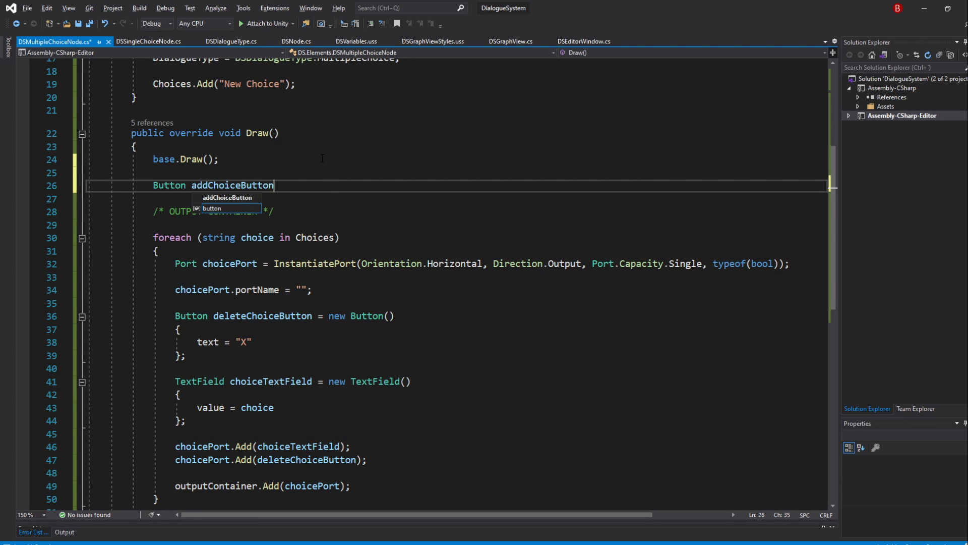
{"action": "type", "text": "= new Button("}
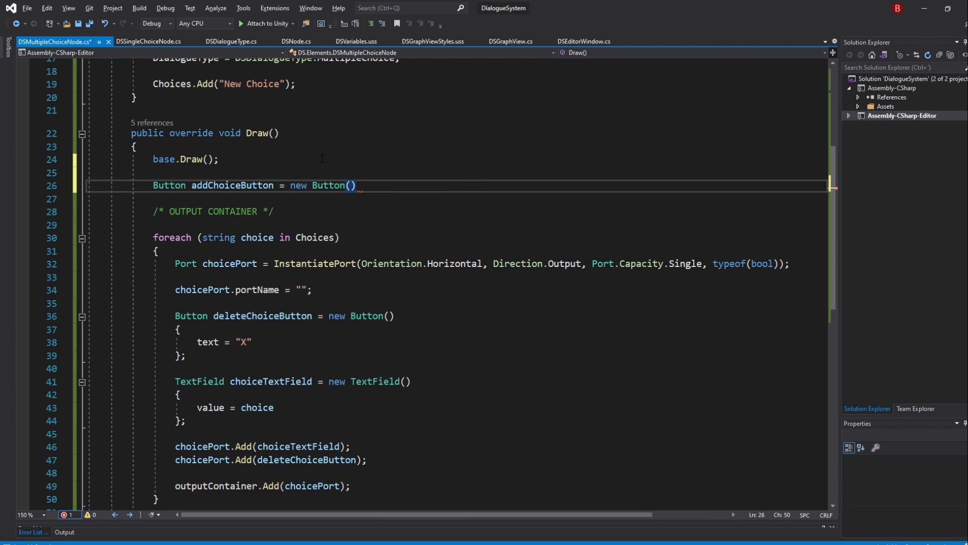
{"action": "type", "text": "{ }"}
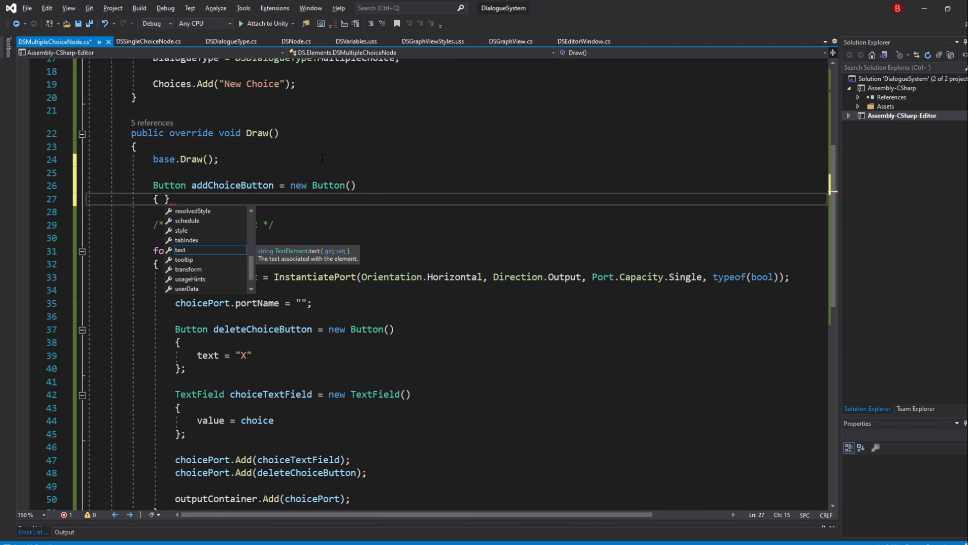
{"action": "type", "text": "text ="}
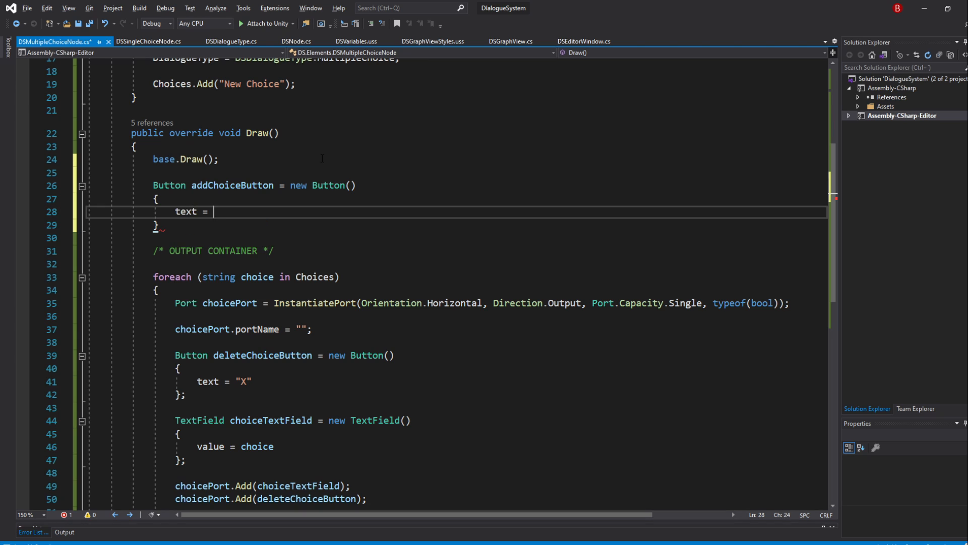
{"action": "type", "text": "\"Add Choice\""}
{"action": "left_click", "coordinate": [457, 225]}
{"action": "type", "text": ";"}
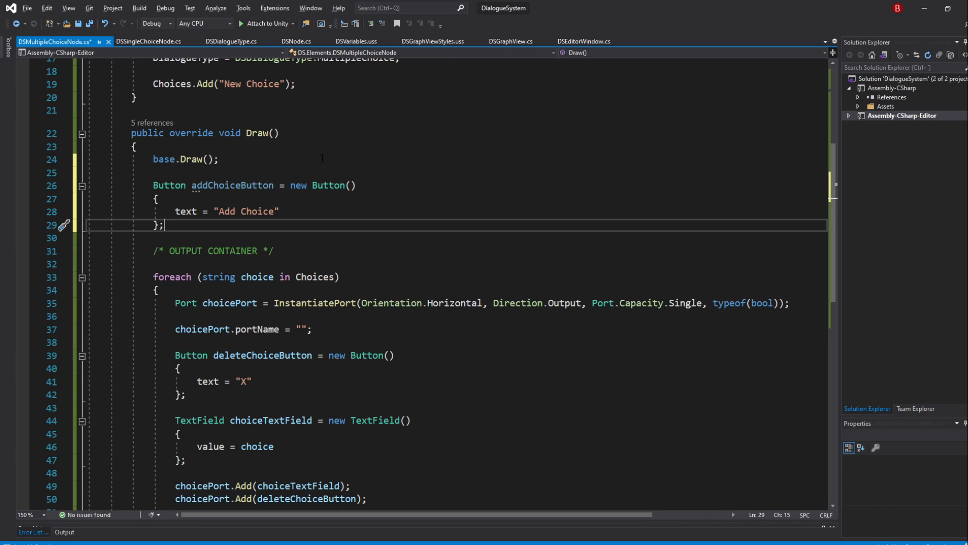
Call mainContainer.Add(addChoiceButton).
{"action": "type", "text": "mainContainer.a"}
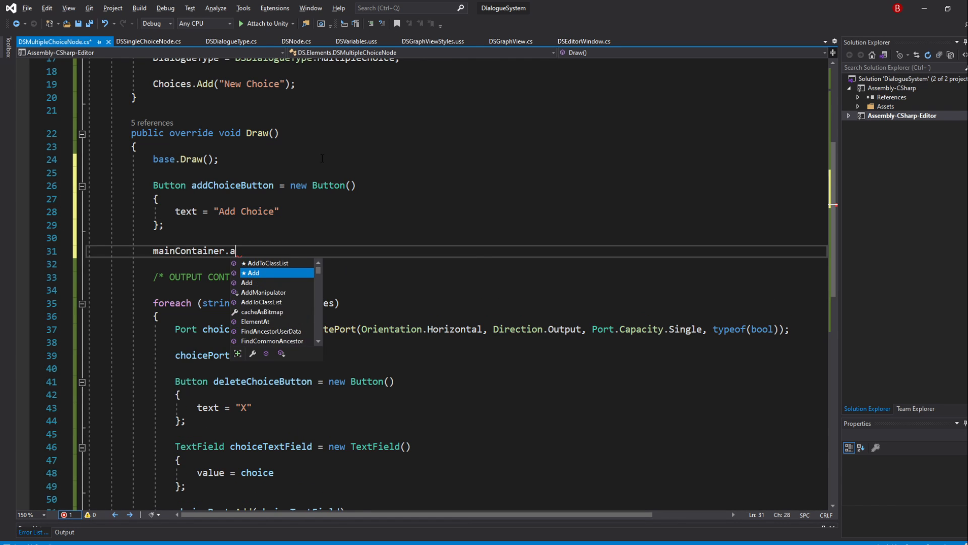
{"action": "type", "text": "dd(addChoiceButton)"}
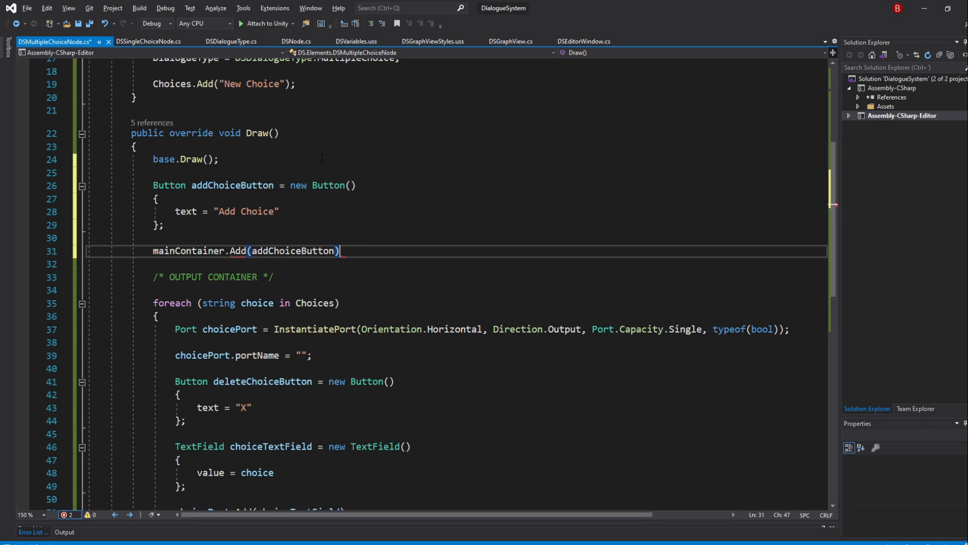
Write a /* MAIN CONTAINER */ comment above the addChoiceButton declaration.
{"action": "type", "text": "/"}
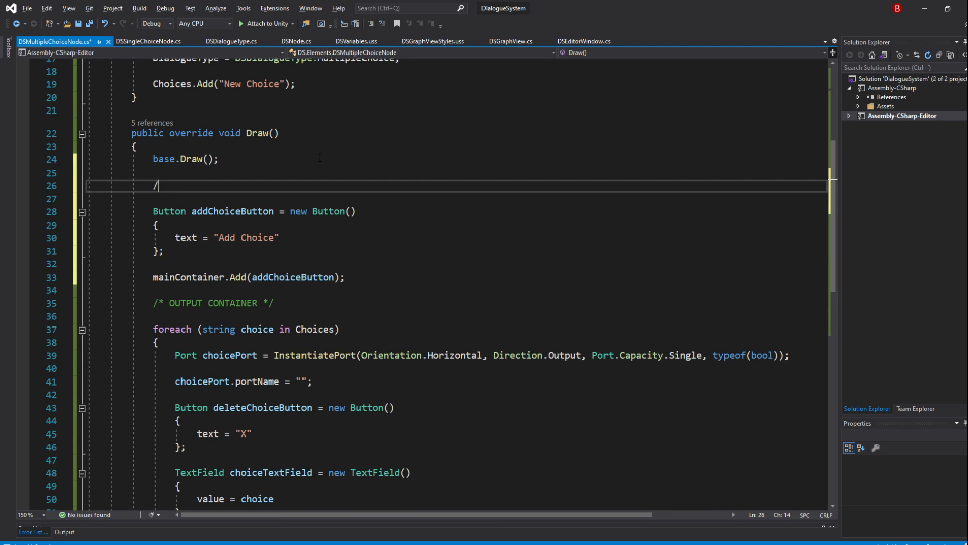
{"action": "type", "text": "* MAIN"}
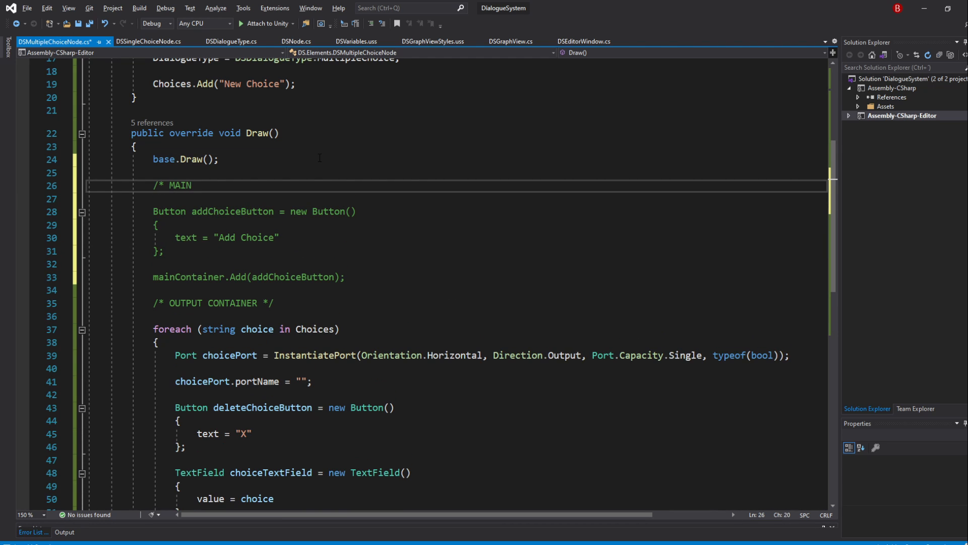
{"action": "type", "text": "CONTAINER"}
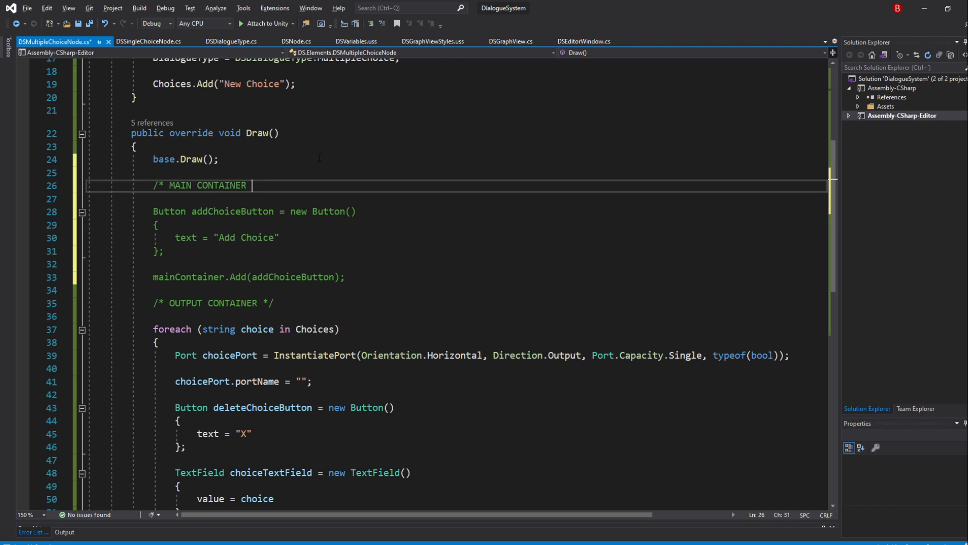
{"action": "type", "text": "*/"}
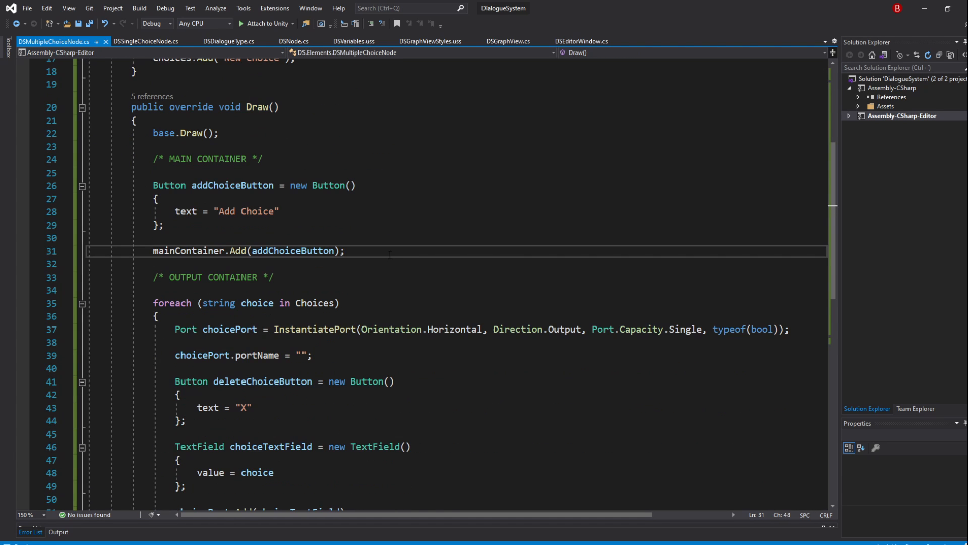
Change mainContainer.Add to mainContainer.Insert(1, addChoiceButton).
{"action": "type", "text": "Ins"}
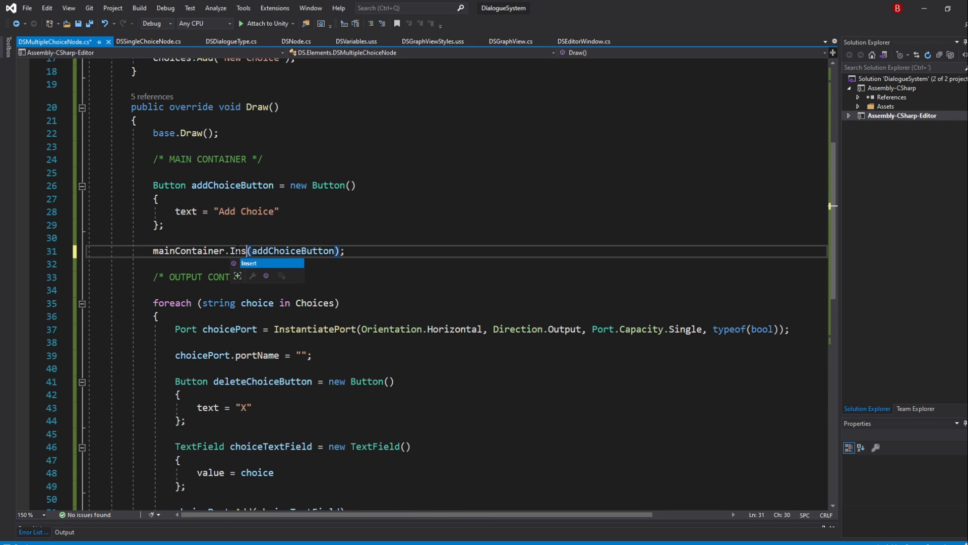
{"action": "key", "text": "Tab"}
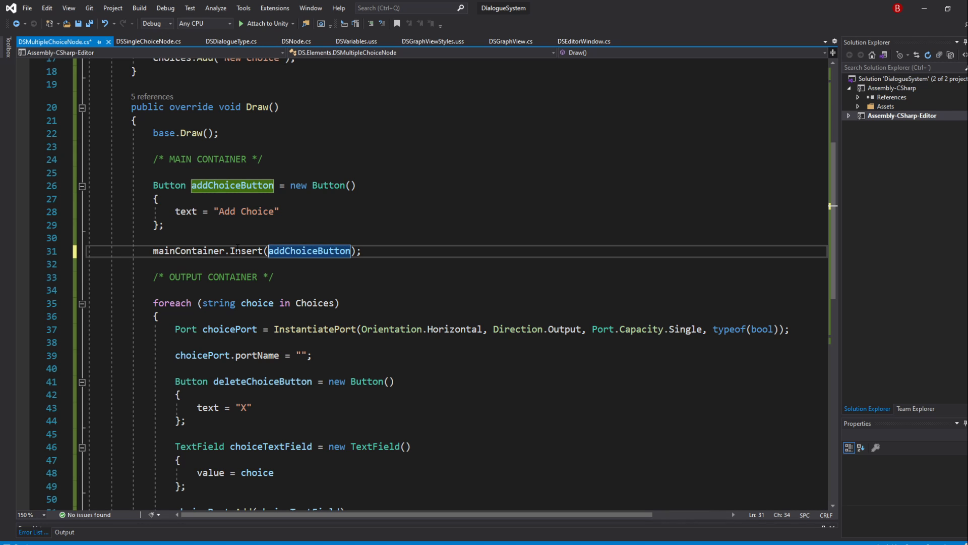
{"action": "type", "text": "1,"}
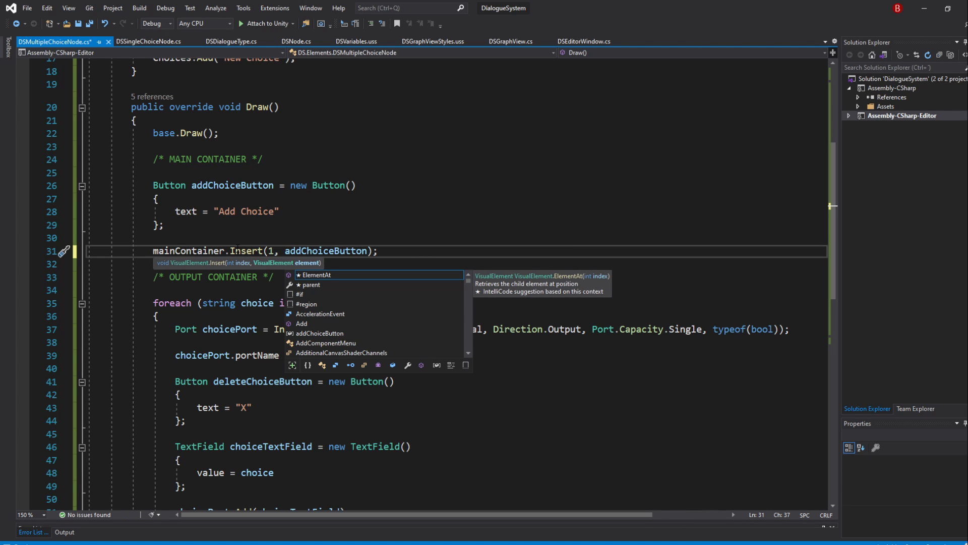